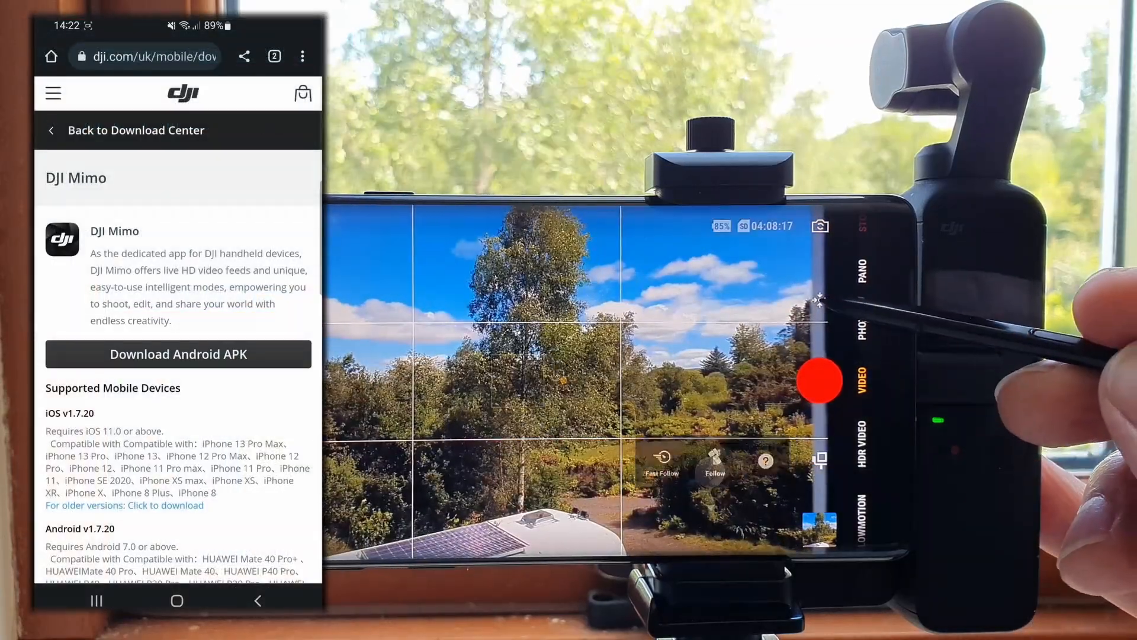
# - Download the DJI Mimo Android APK from dji.com, choosing Download anyway at the harmful-file warning
pyautogui.click(177, 355)
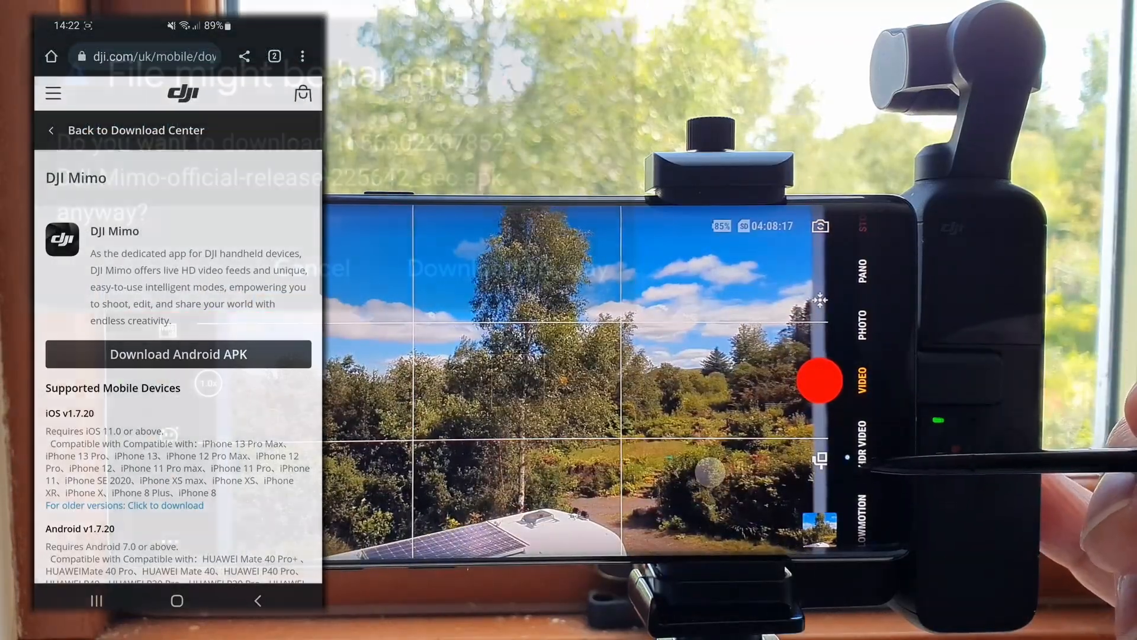
pyautogui.click(179, 354)
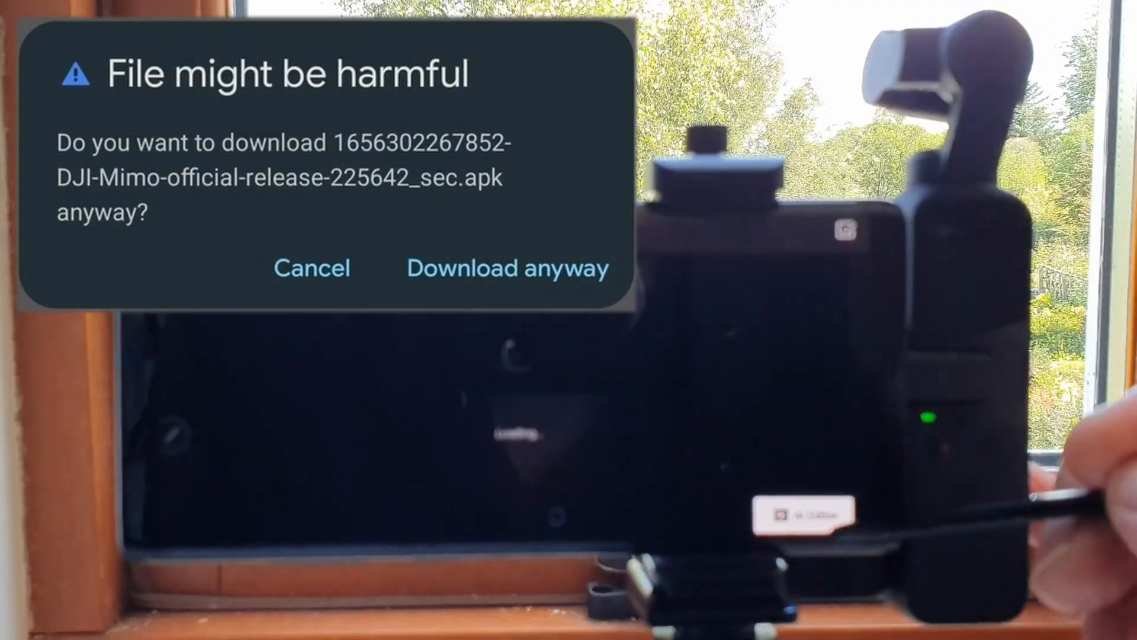
pyautogui.click(507, 269)
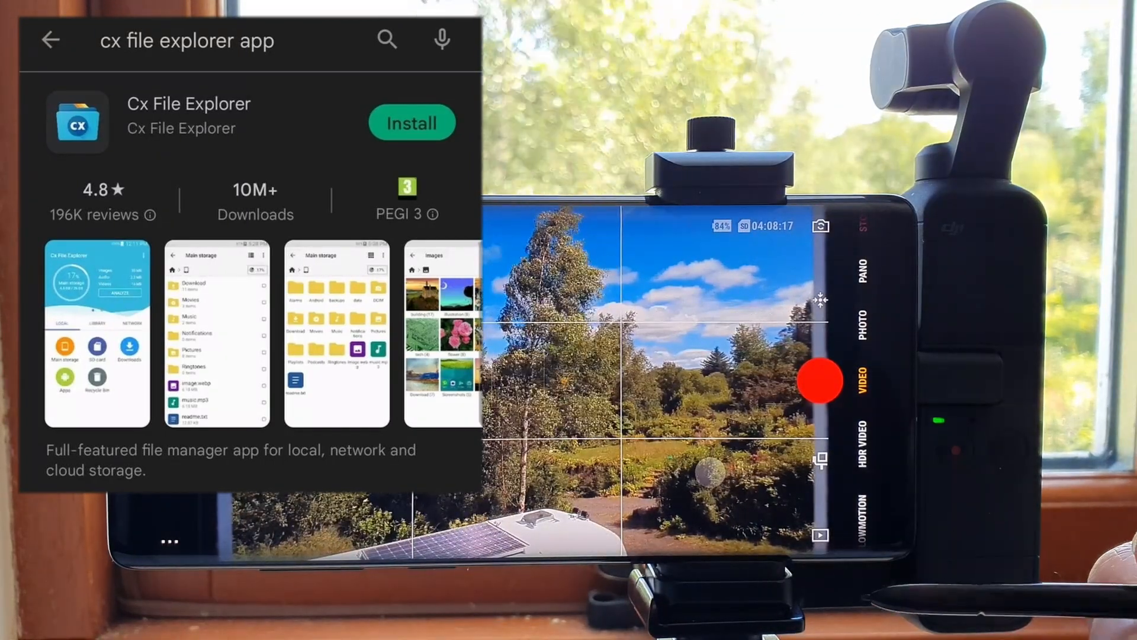
# - Install Cx File Explorer from its Play Store listing and launch it
pyautogui.click(411, 122)
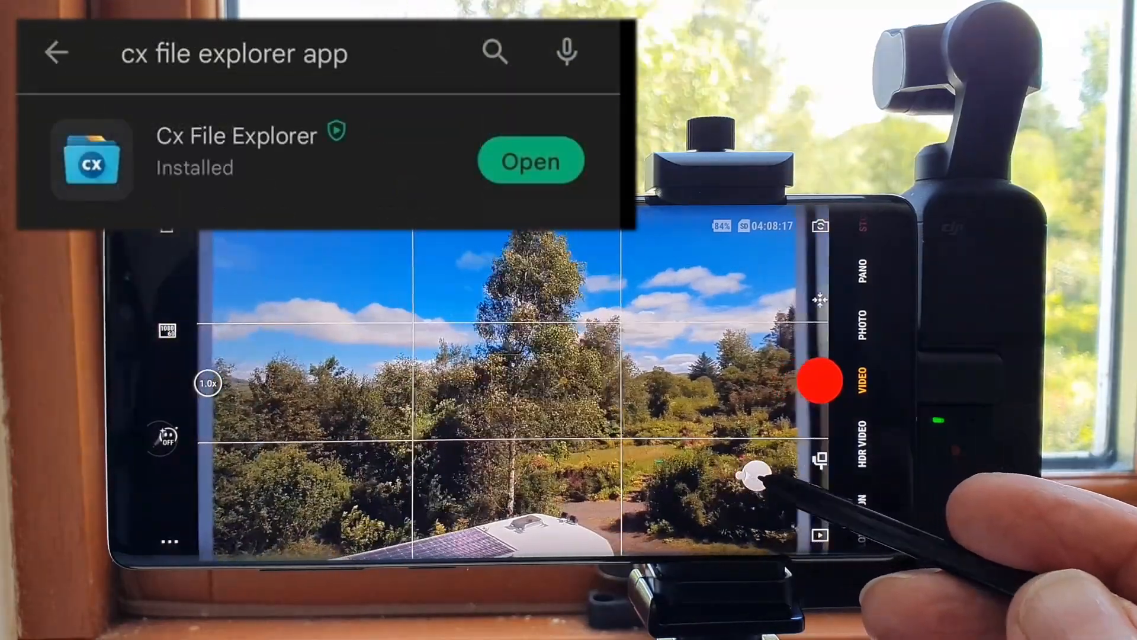
pyautogui.click(529, 160)
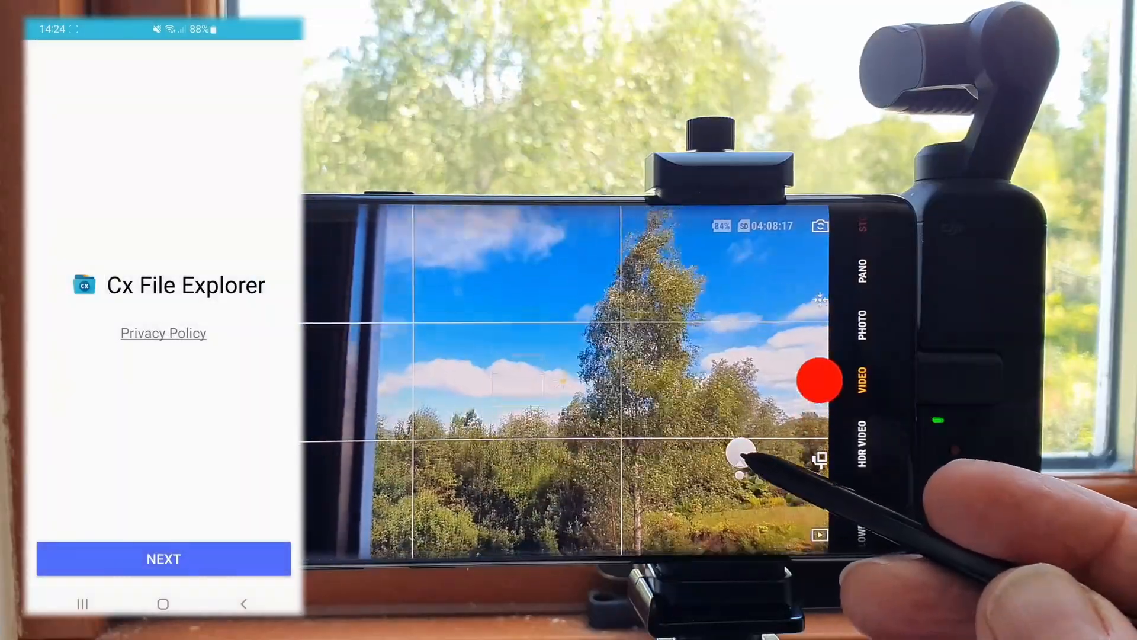
# - Pass the welcome and all-files access screens, then open Downloads to run the DJI Mimo APK
pyautogui.click(164, 558)
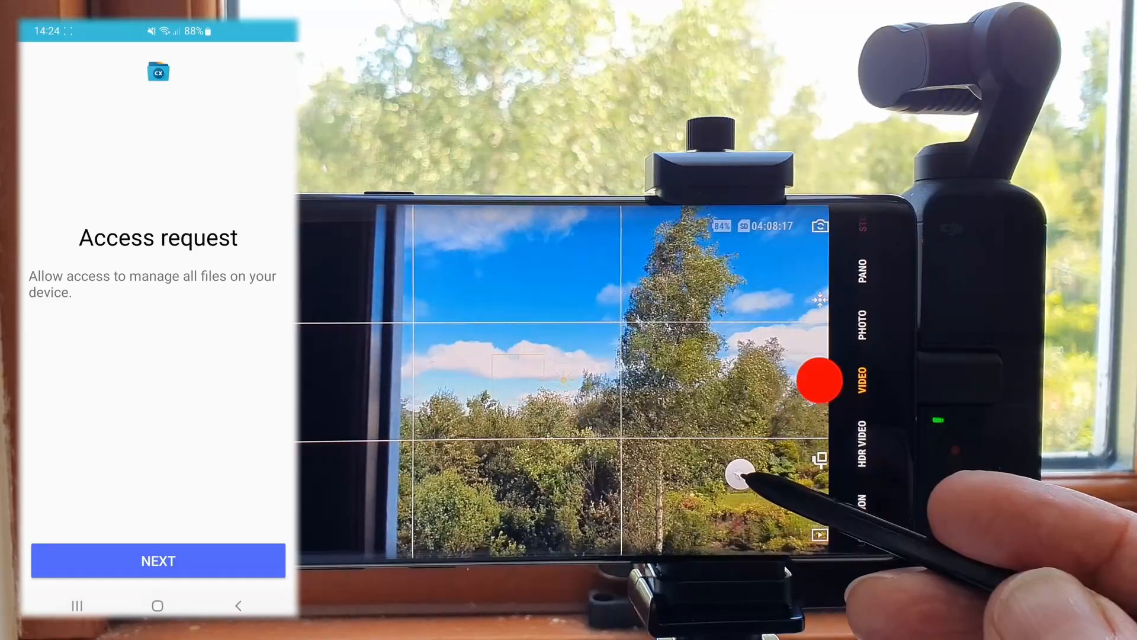
pyautogui.click(158, 560)
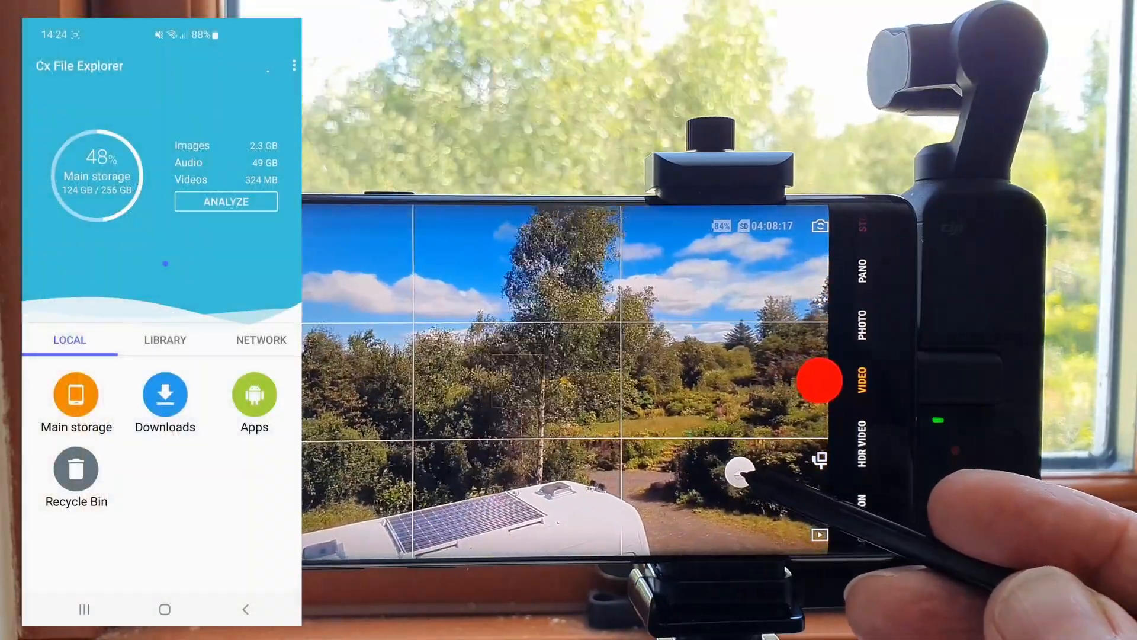
pyautogui.click(165, 397)
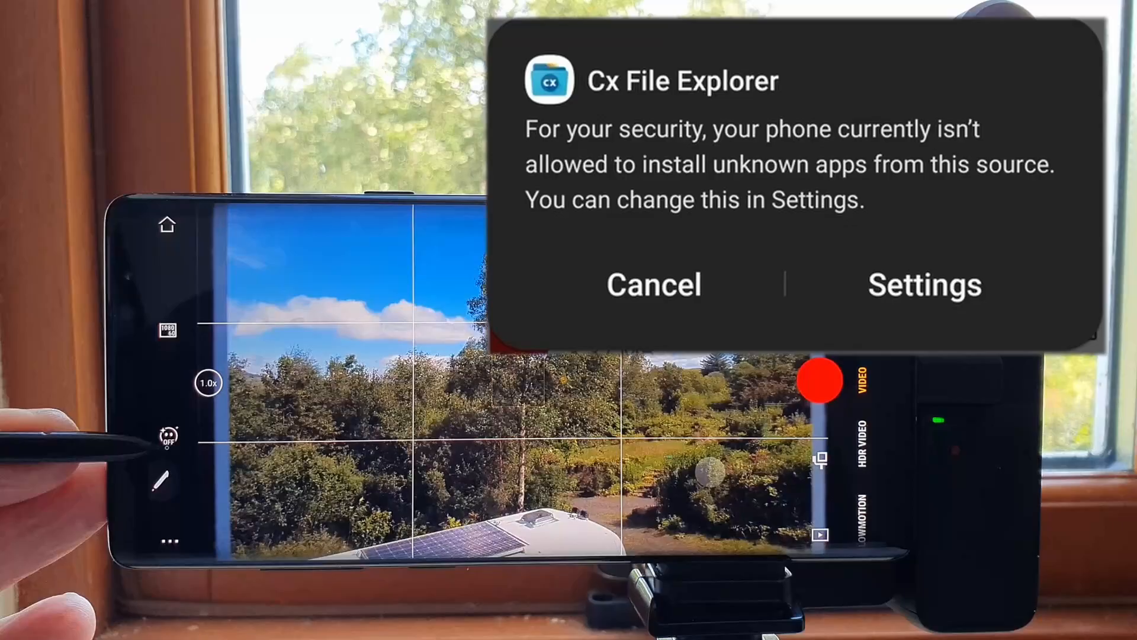
# - From the security warning, switch on Install unknown apps for Cx File Explorer
pyautogui.click(924, 284)
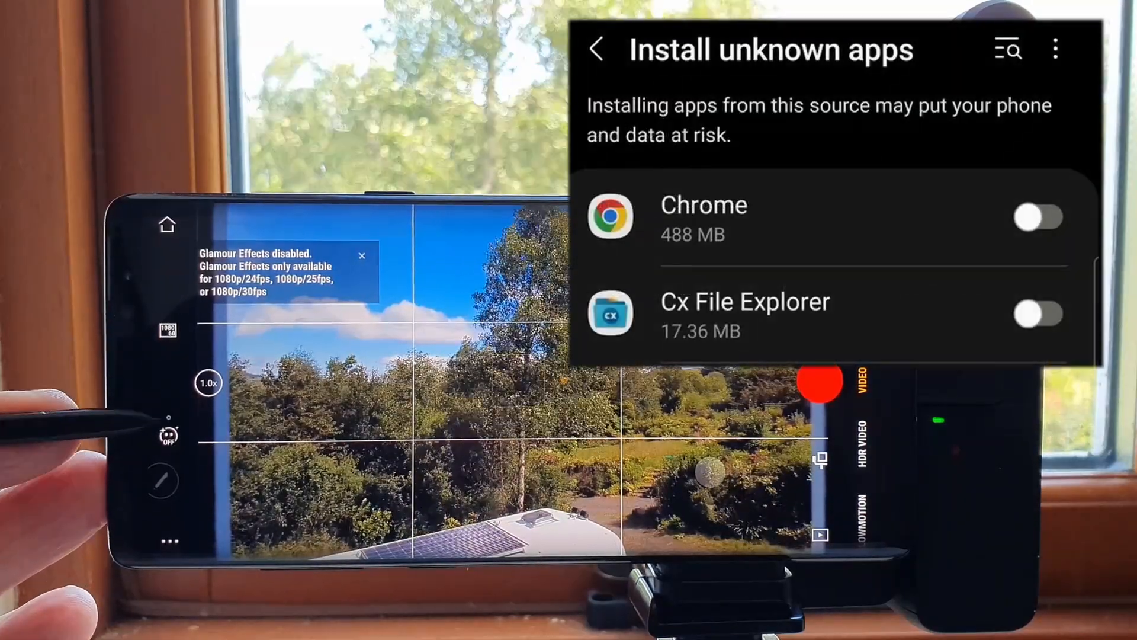
pyautogui.click(1039, 313)
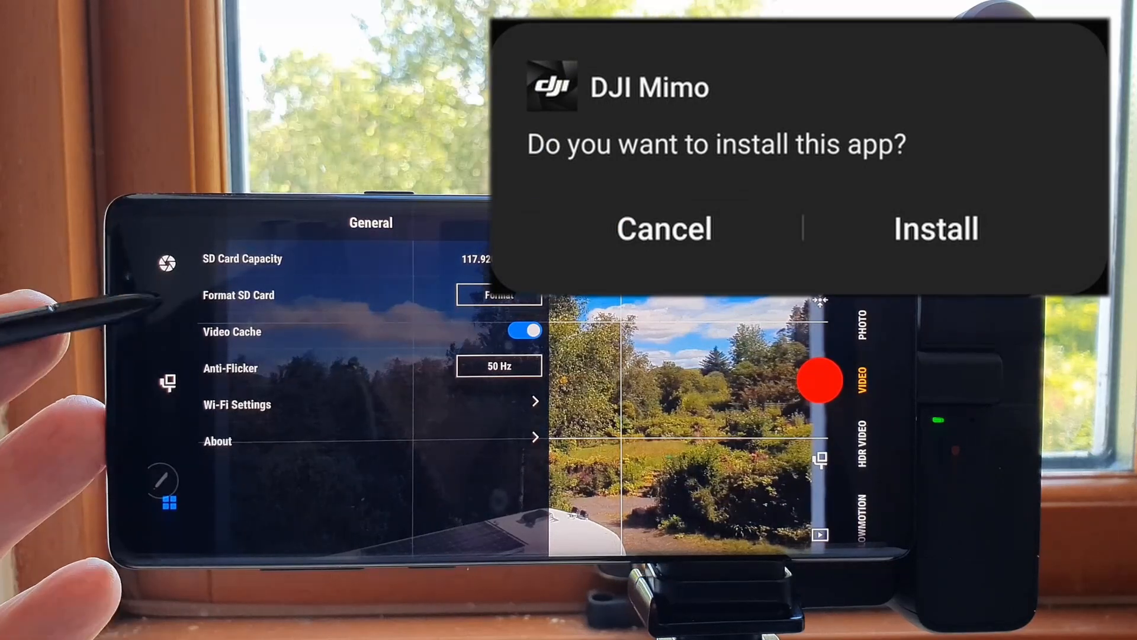
# - Install DJI Mimo from the package prompt and launch it once 'App installed.' appears
pyautogui.click(935, 228)
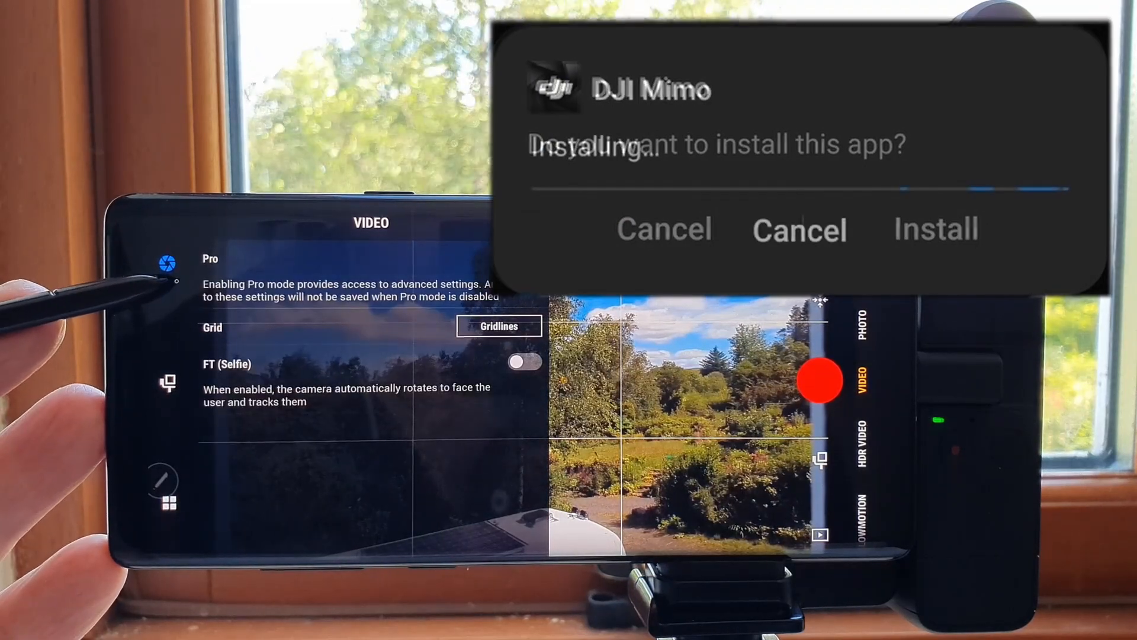
pyautogui.click(935, 230)
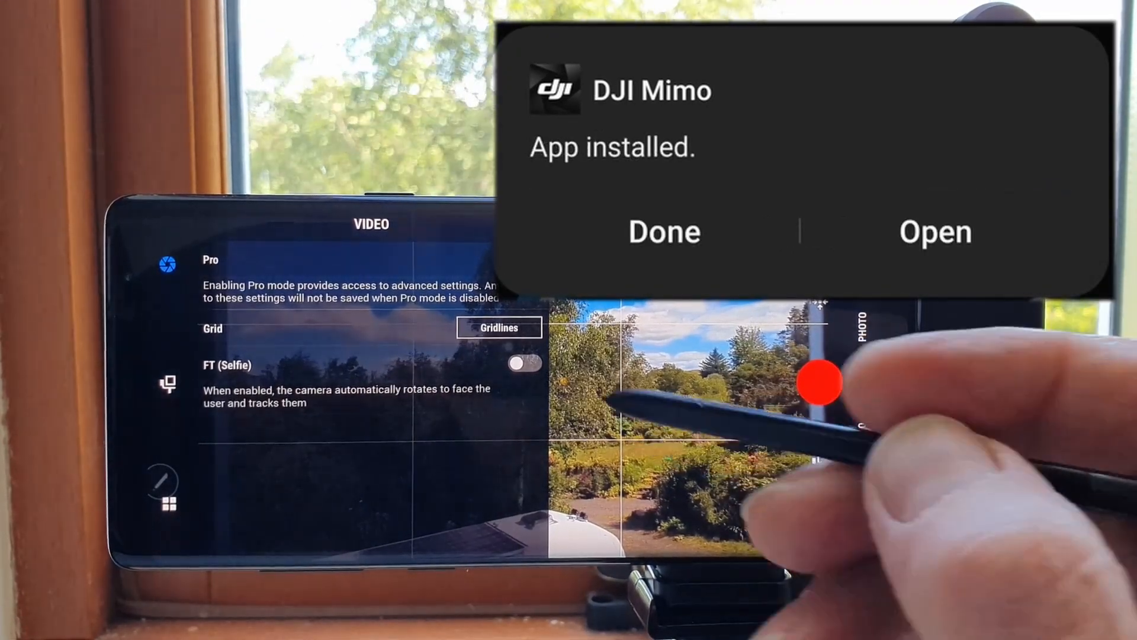
pyautogui.click(499, 327)
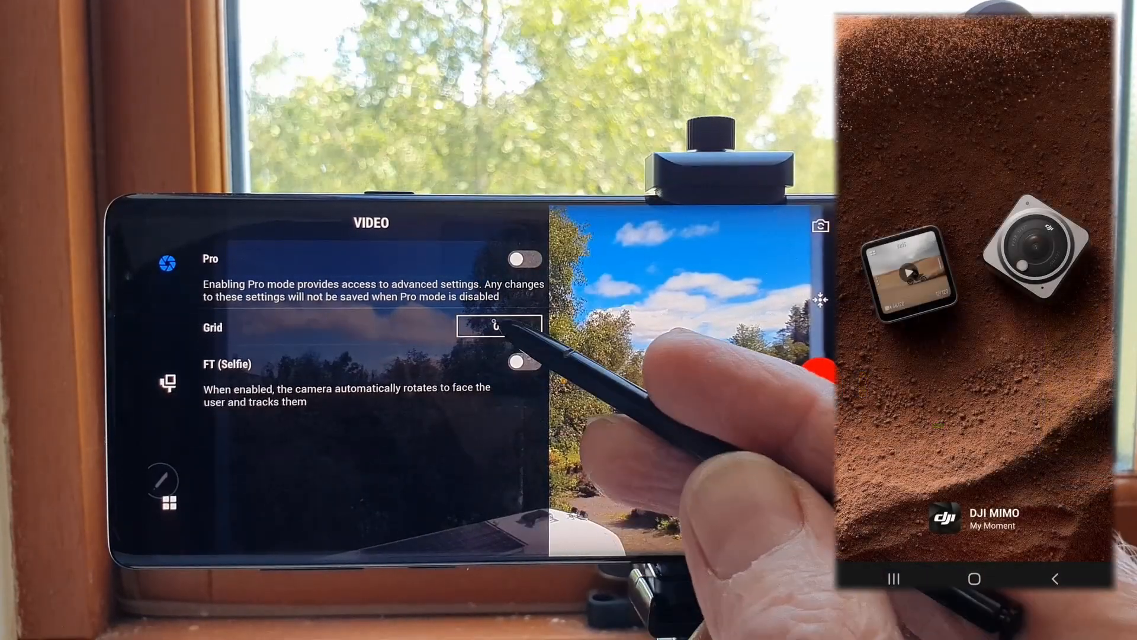
# - Acknowledge DJI Mimo's notes and allow photos and media plus location while using the app
pyautogui.click(499, 327)
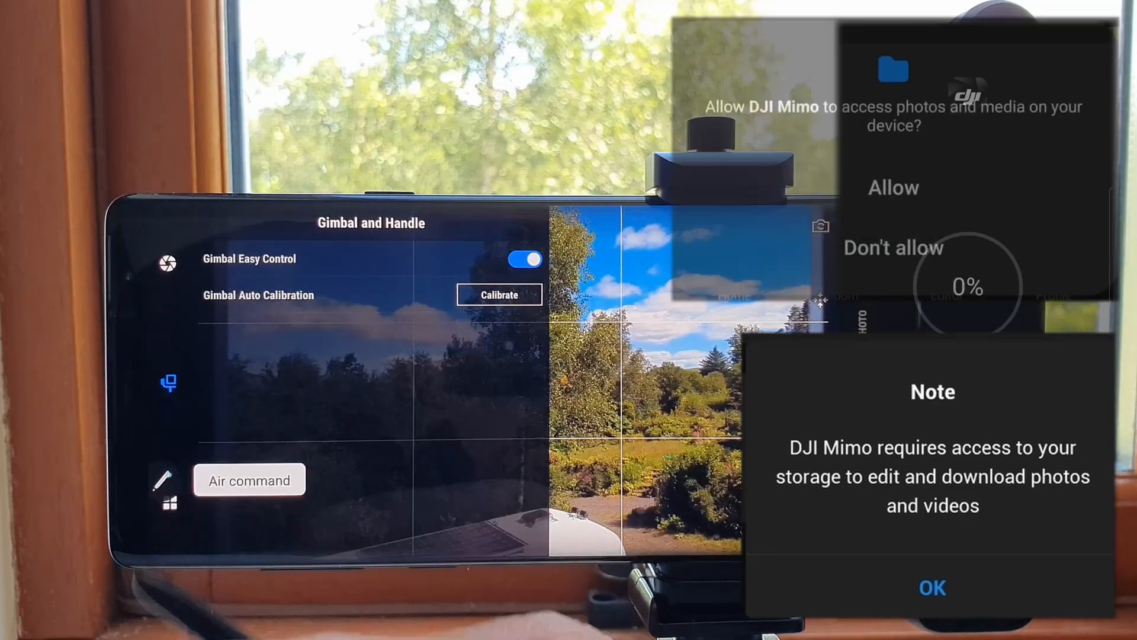
pyautogui.click(932, 588)
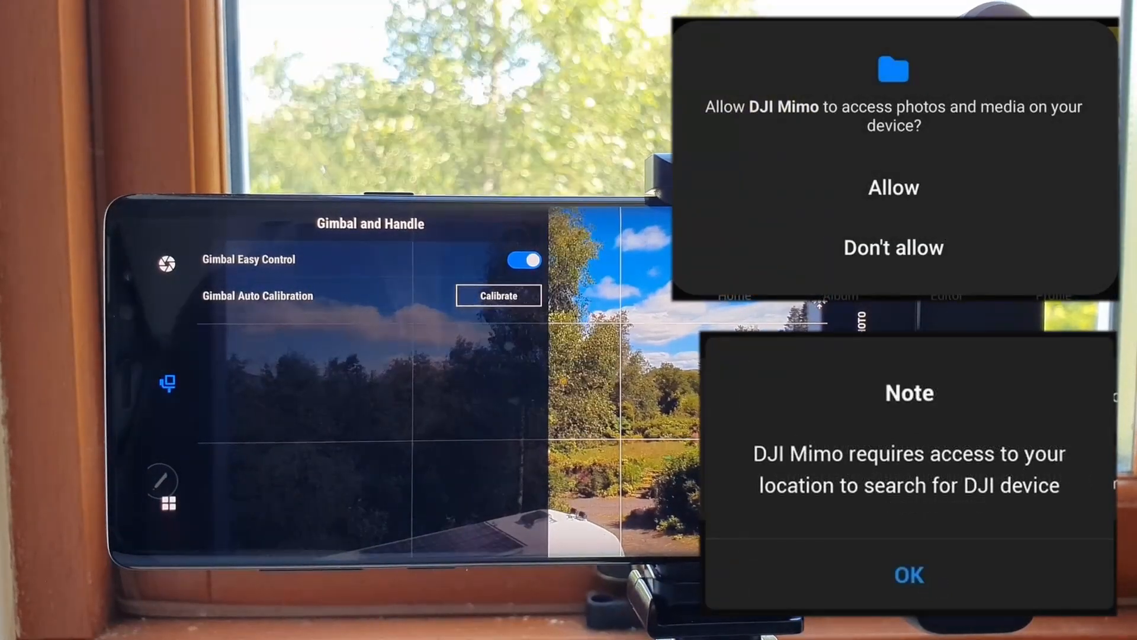
pyautogui.click(894, 188)
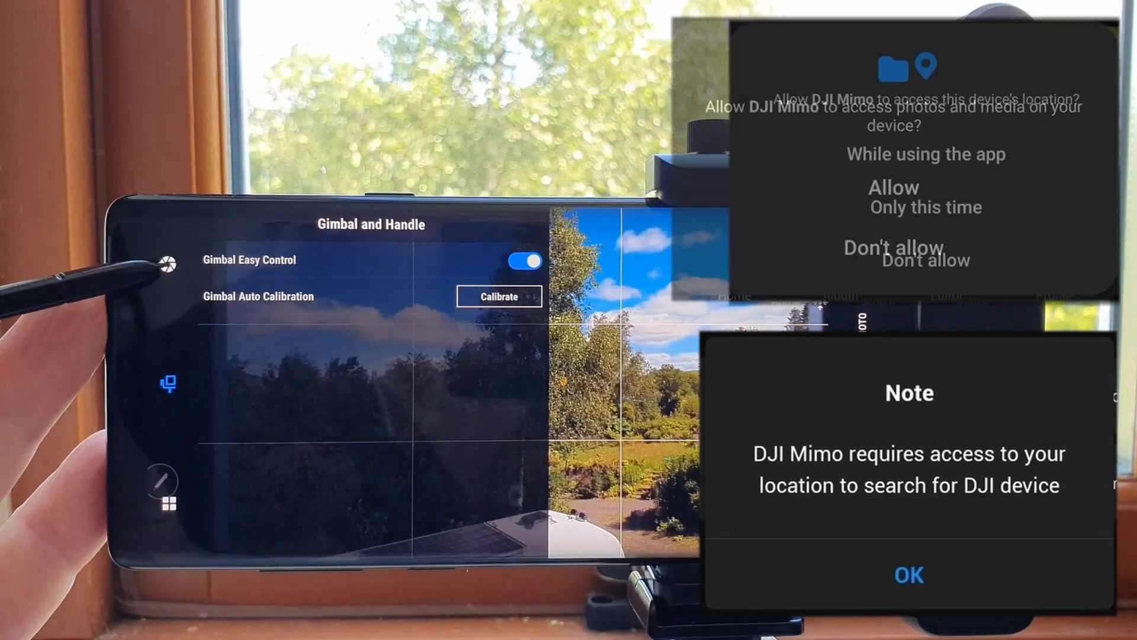
pyautogui.click(909, 575)
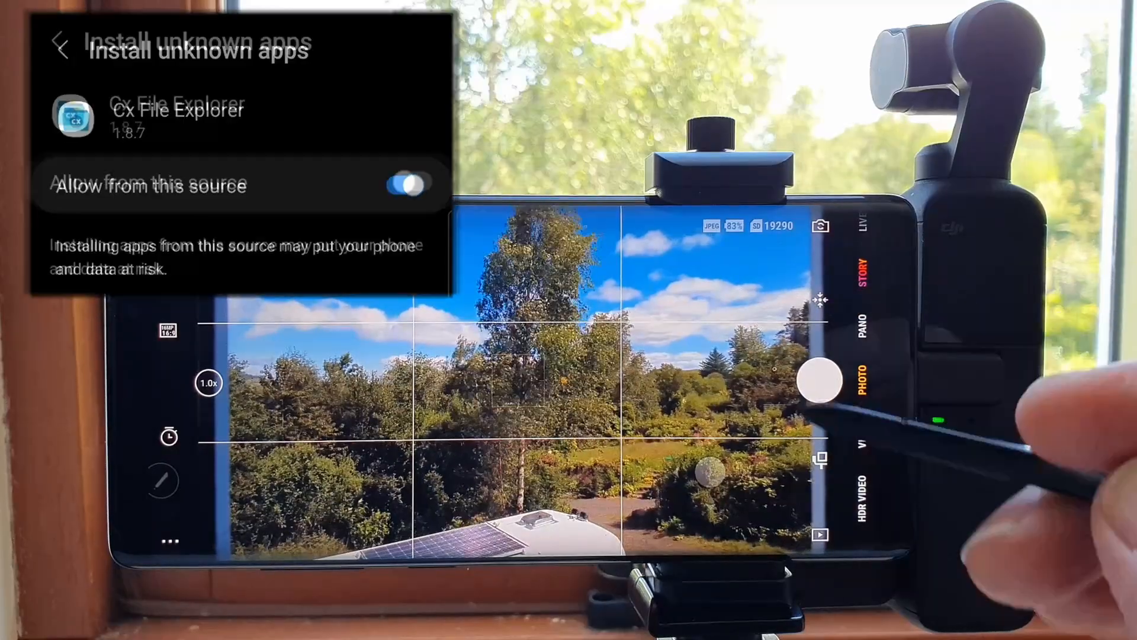
# - Switch off 'Allow from this source' for Cx File Explorer under Install unknown apps
pyautogui.click(411, 183)
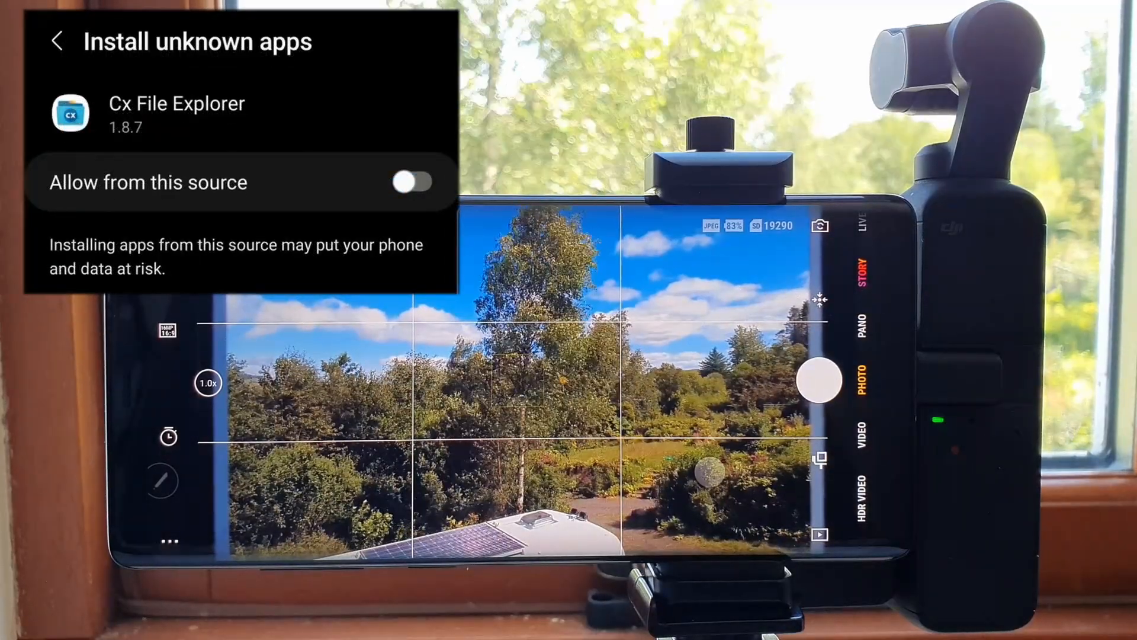